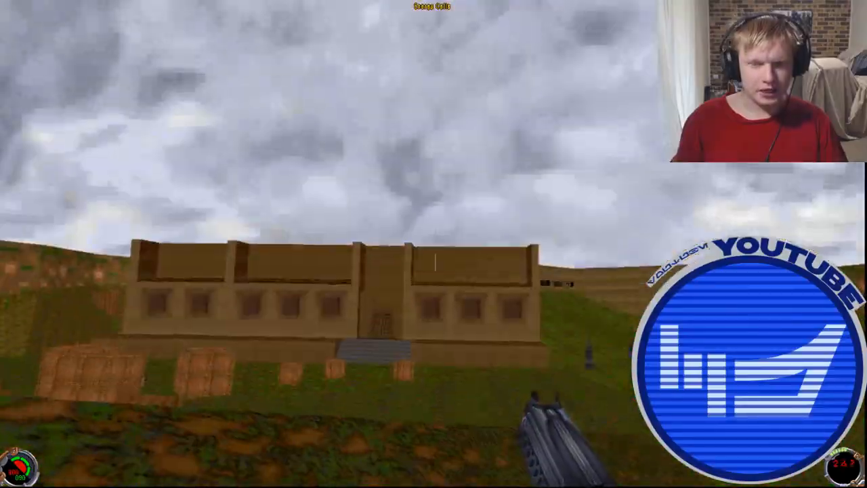
mouse_move(434, 244)
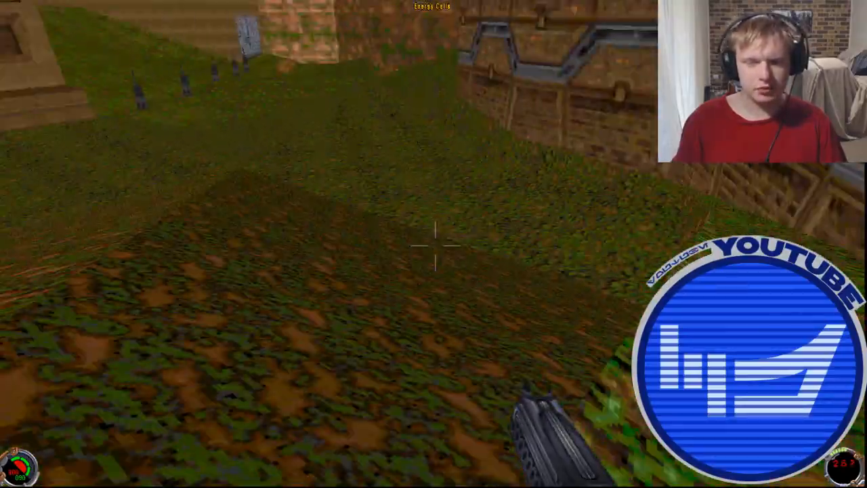
mouse_move(433, 244)
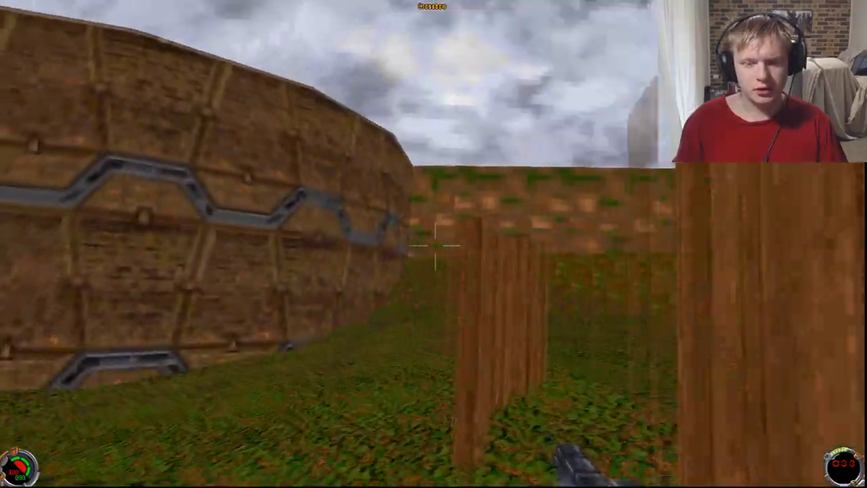
mouse_move(434, 243)
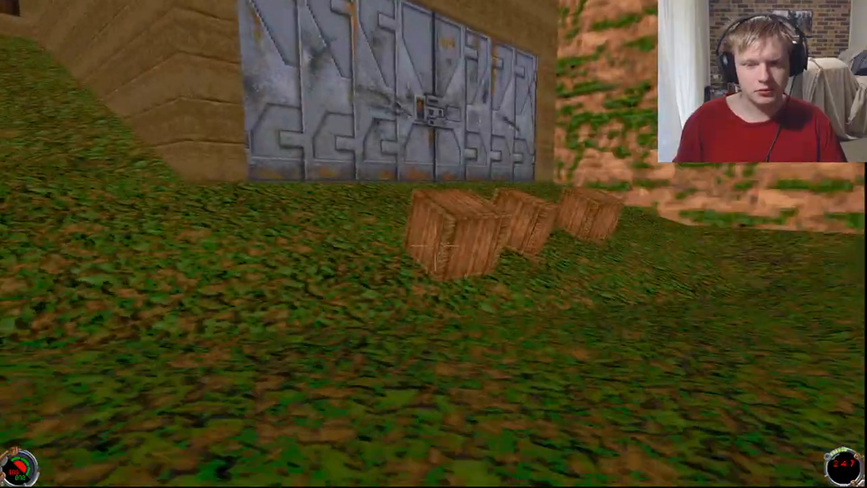
Step: Run forward across the grassy walled courtyard toward the wooden building's stone wall
key(W)
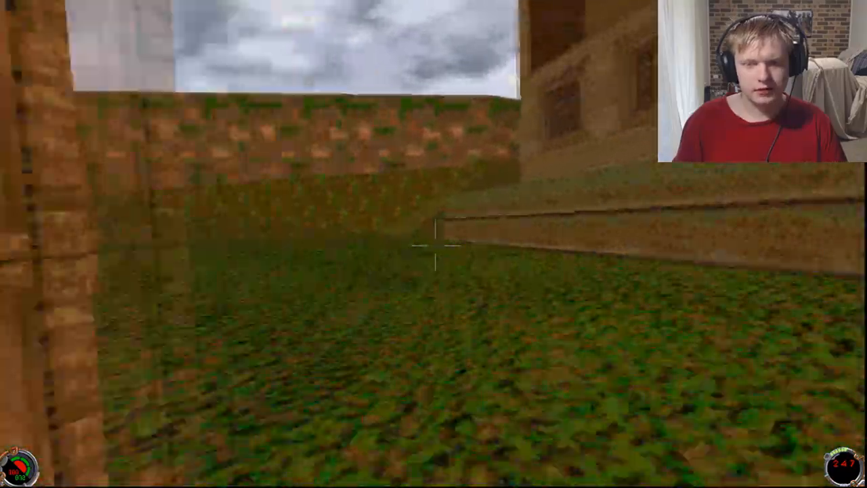
mouse_move(433, 244)
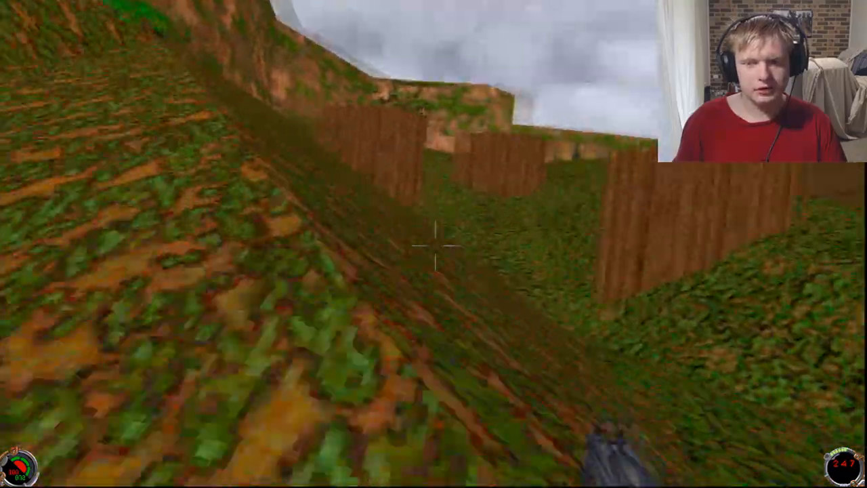
mouse_move(434, 244)
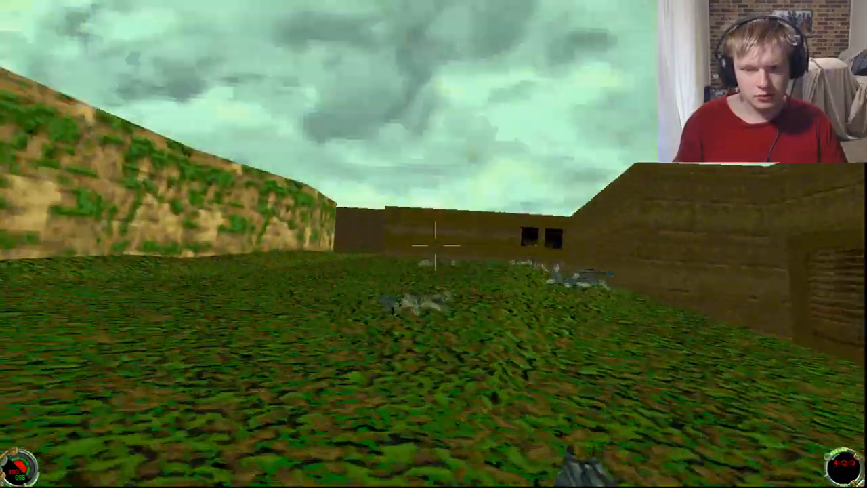
click(433, 244)
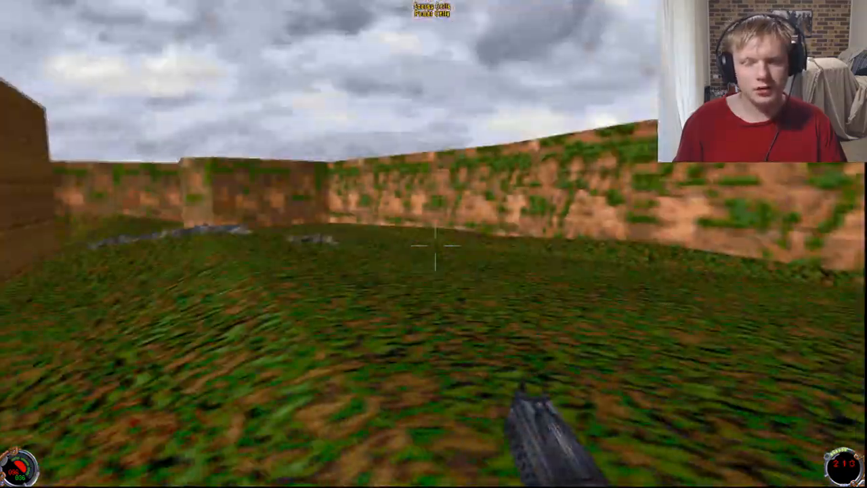
mouse_move(434, 244)
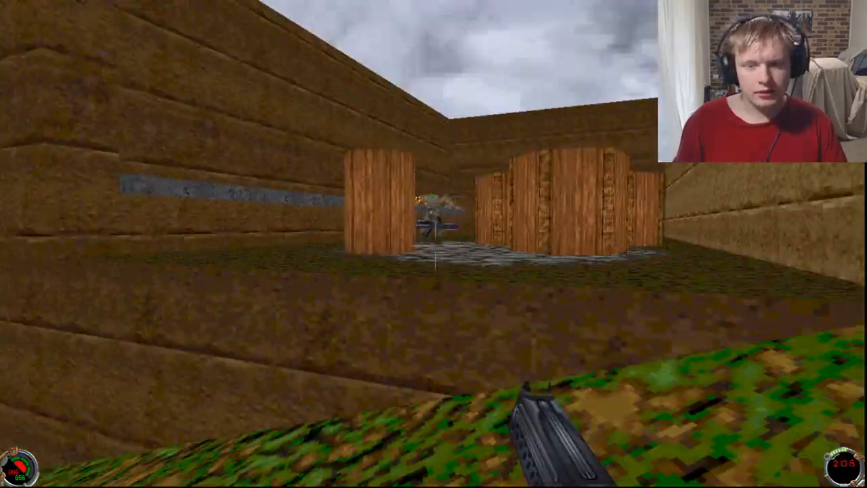
mouse_move(434, 244)
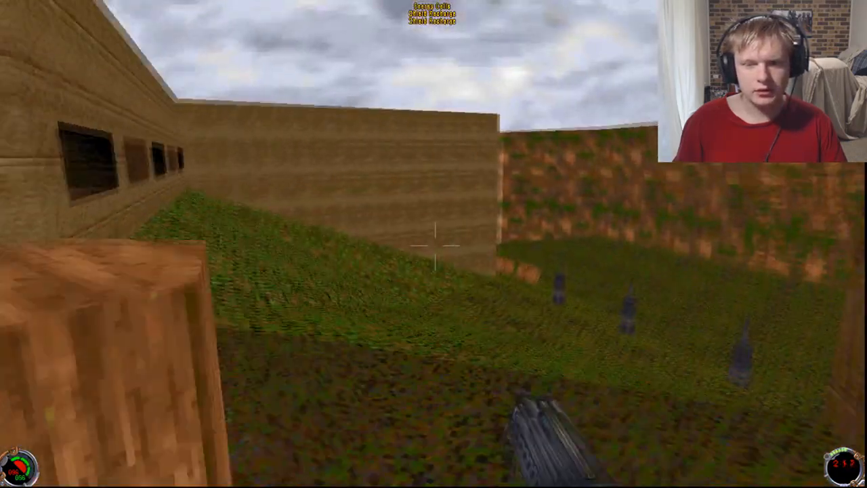
mouse_move(434, 244)
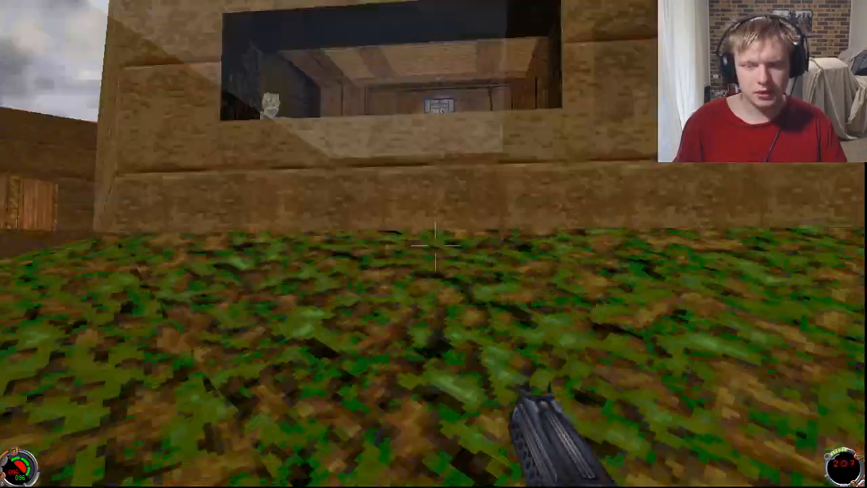
key(w)
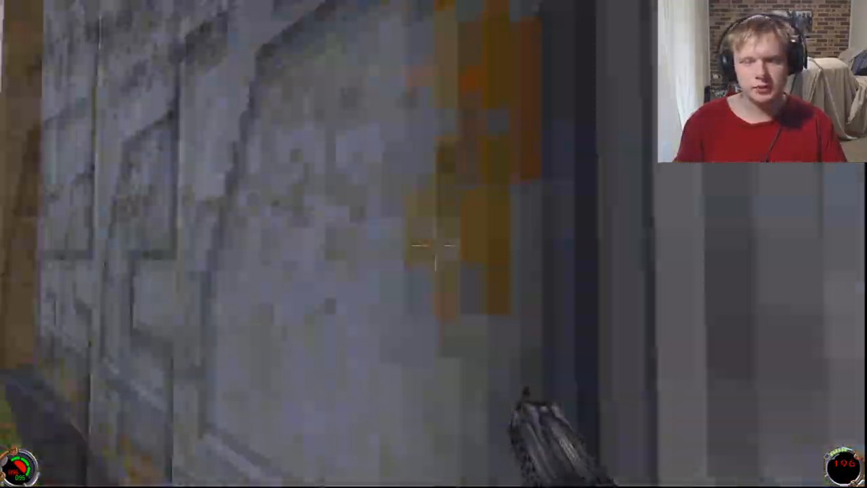
mouse_move(434, 244)
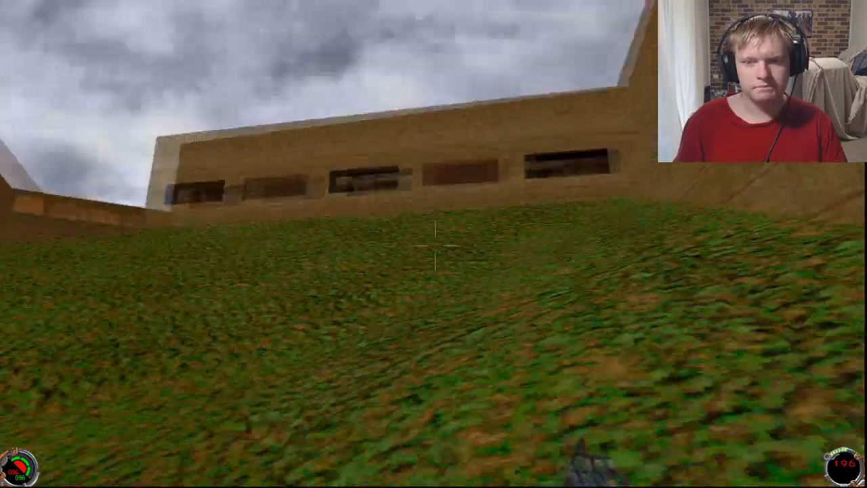
mouse_move(434, 243)
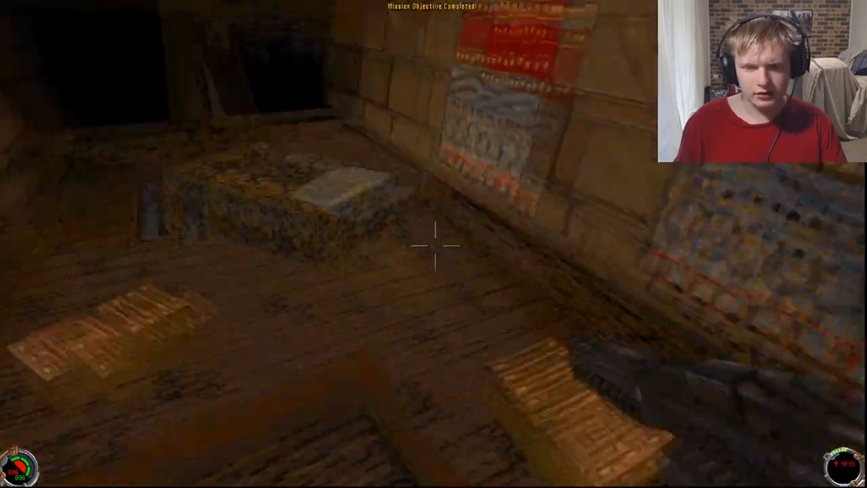
mouse_move(434, 244)
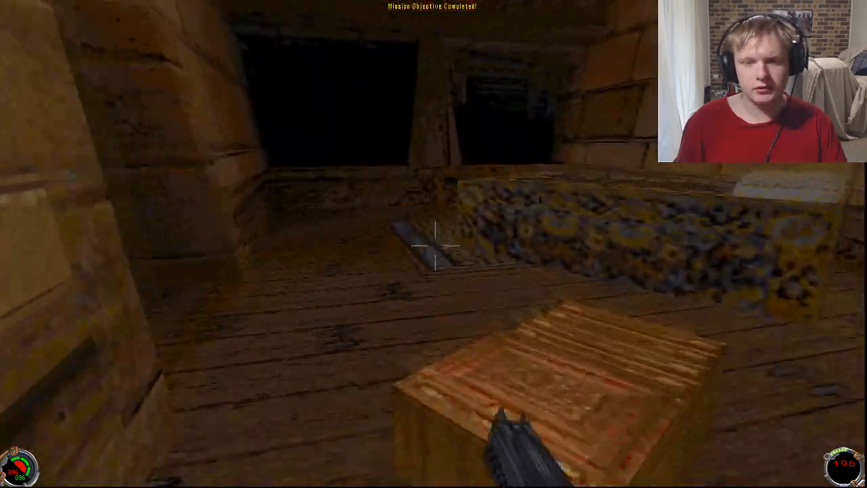
mouse_move(434, 244)
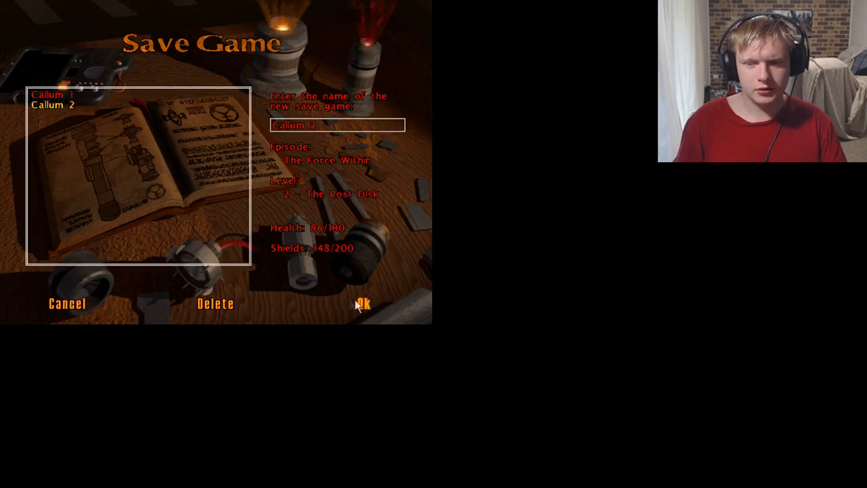
Step: Confirm the mid-level save with OK and resume play in the dark corridor
click(363, 304)
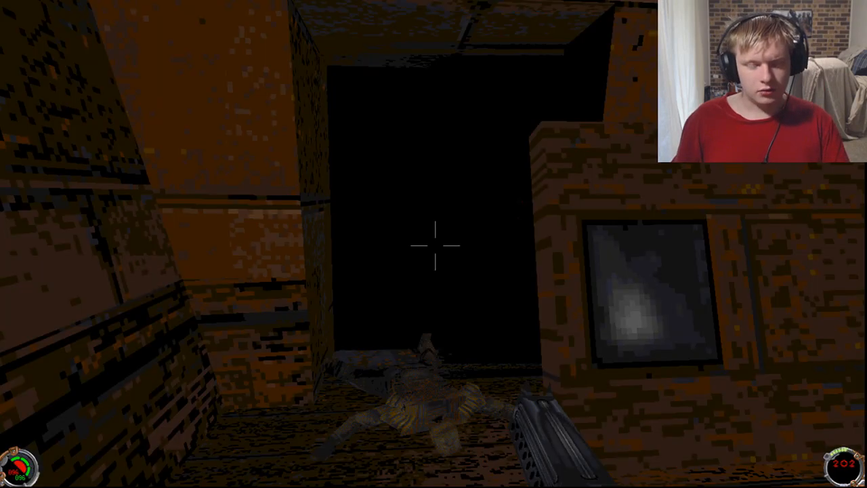
Step: Move through the mossy rooms collecting energy and power cells, then pause the game
key(f)
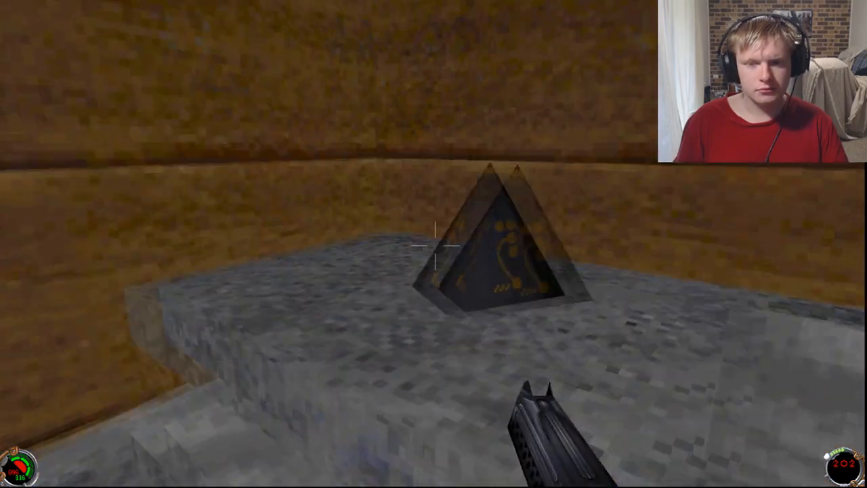
key(f)
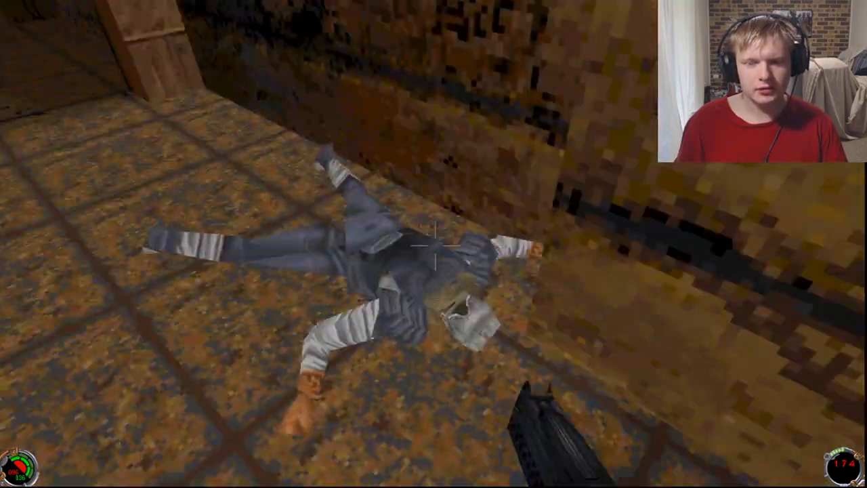
mouse_move(433, 244)
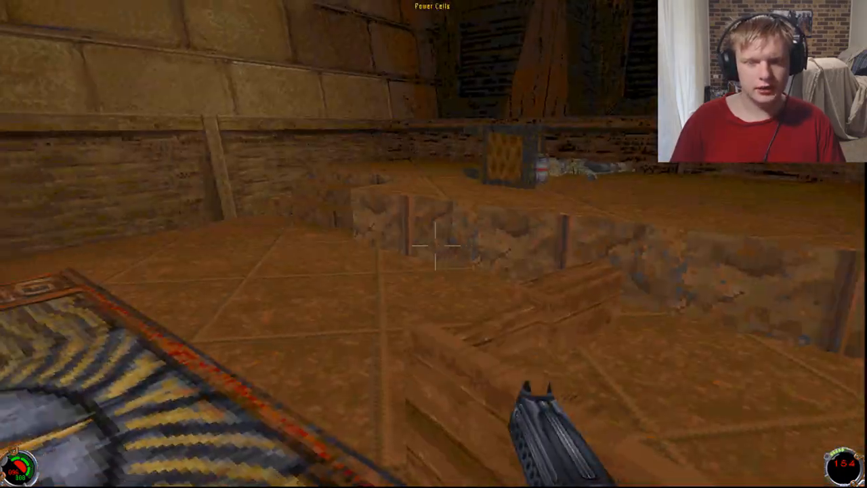
mouse_move(434, 243)
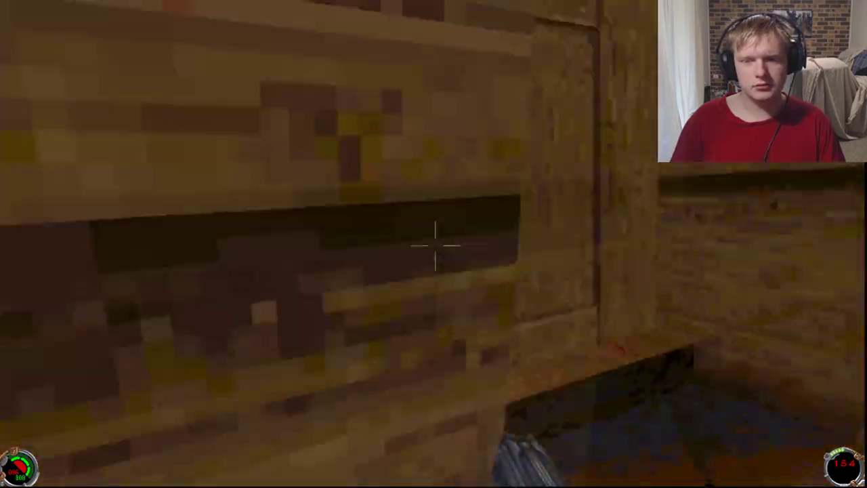
mouse_move(433, 244)
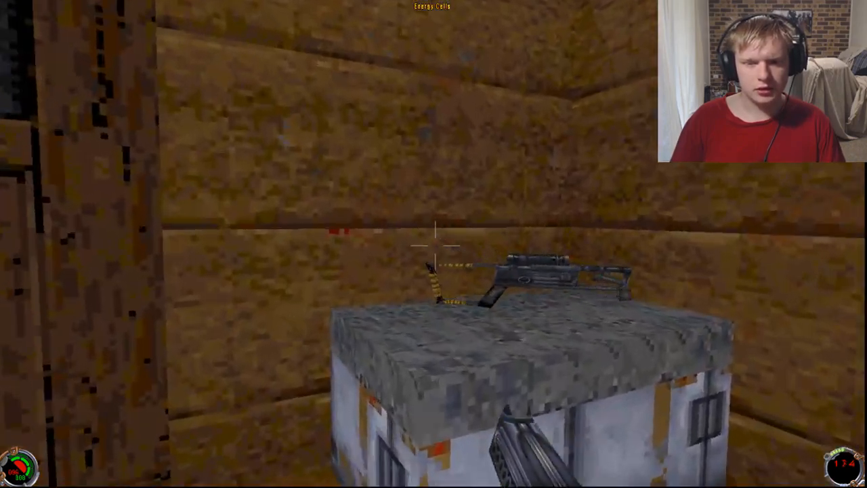
mouse_move(433, 244)
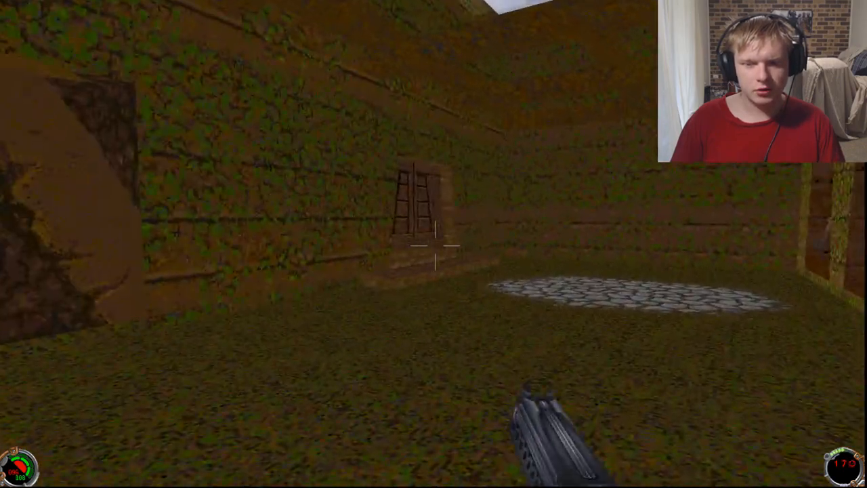
click(433, 244)
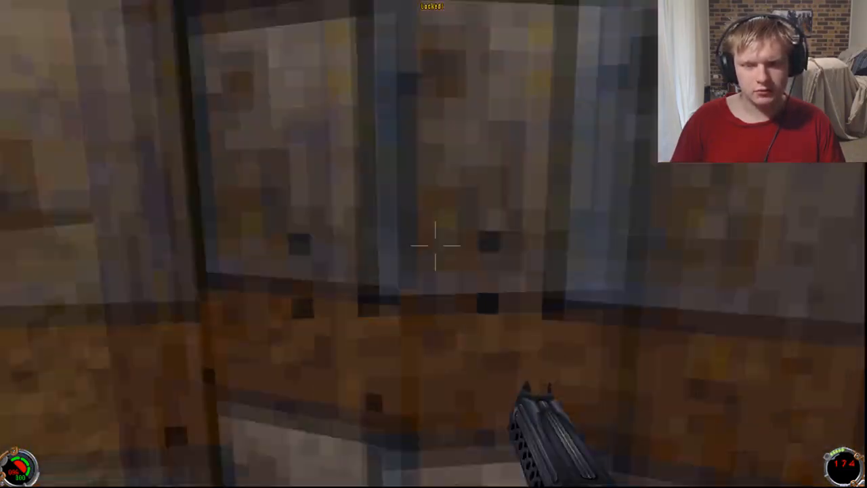
click(434, 244)
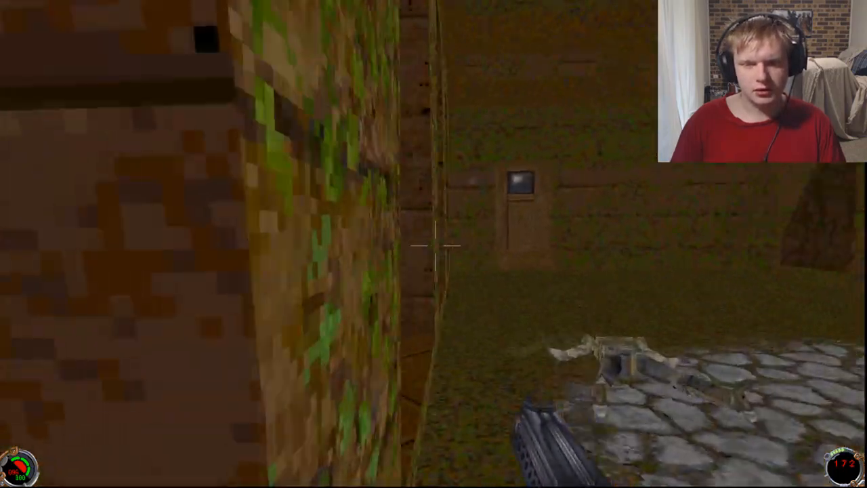
mouse_move(434, 244)
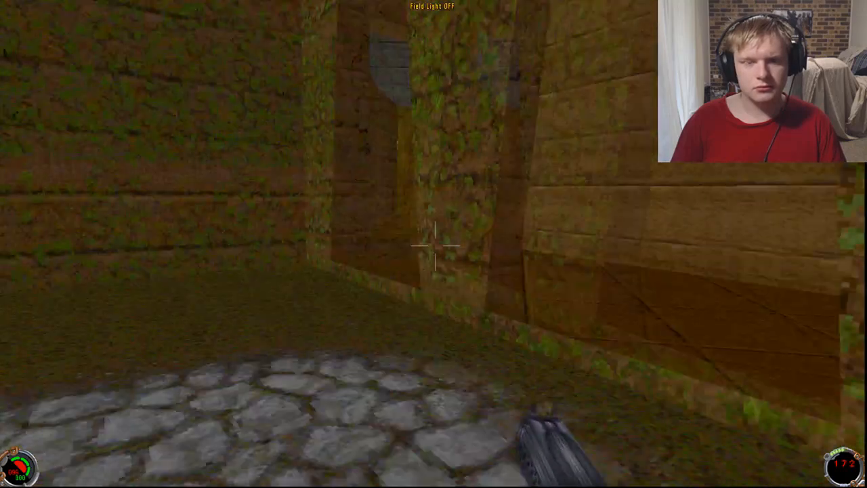
key(Escape)
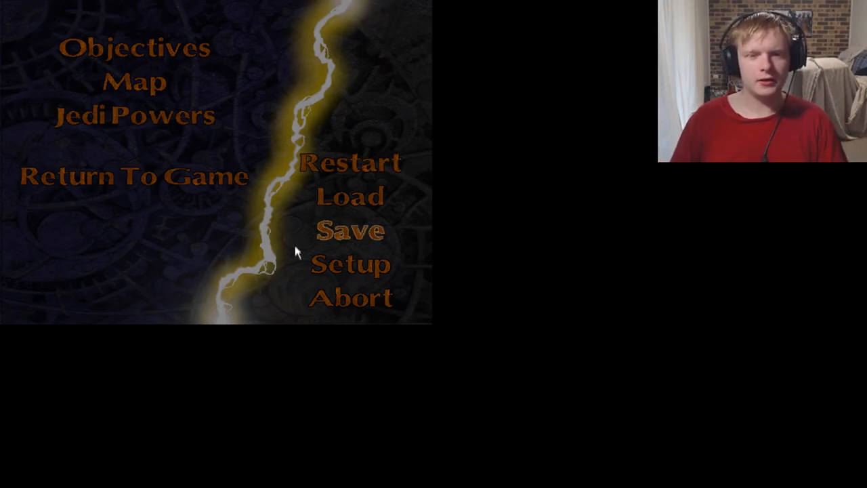
click(133, 176)
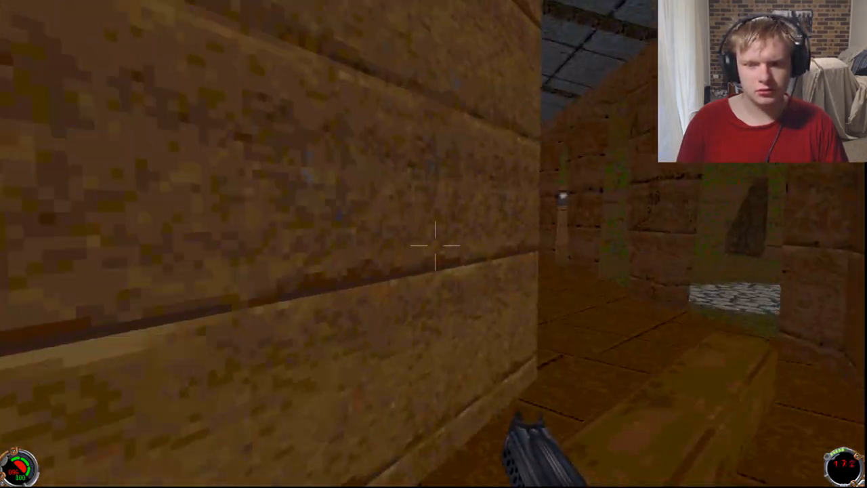
mouse_move(434, 244)
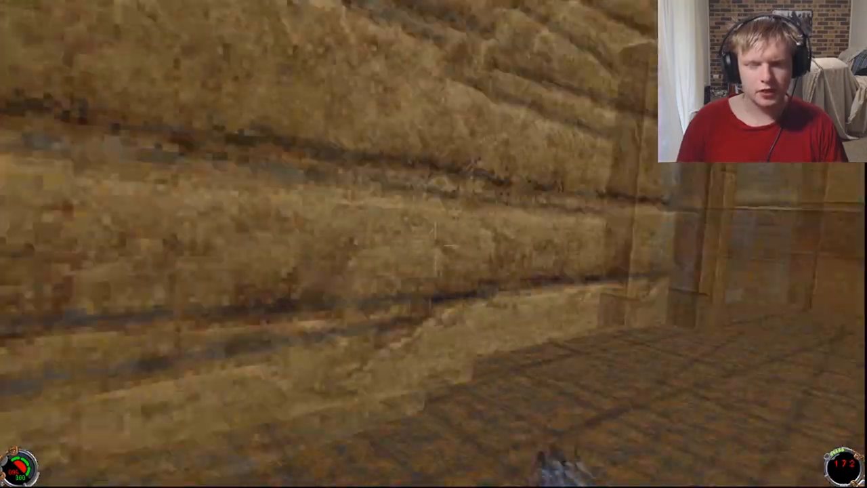
mouse_move(434, 244)
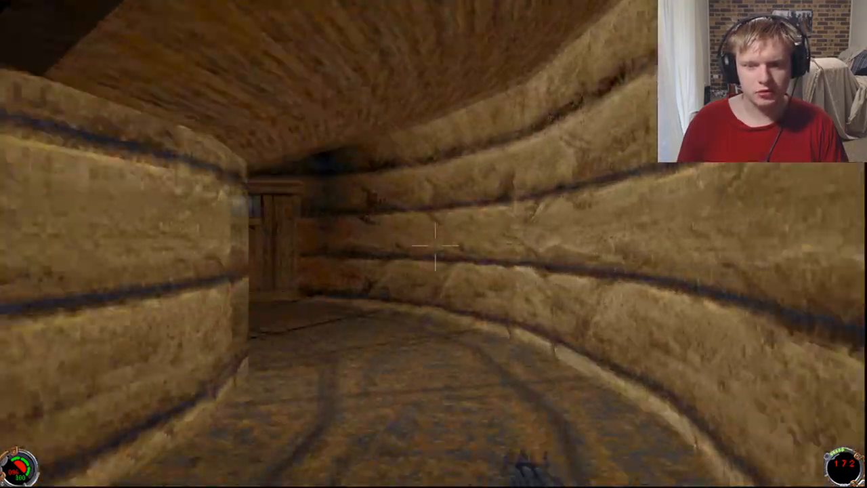
mouse_move(434, 244)
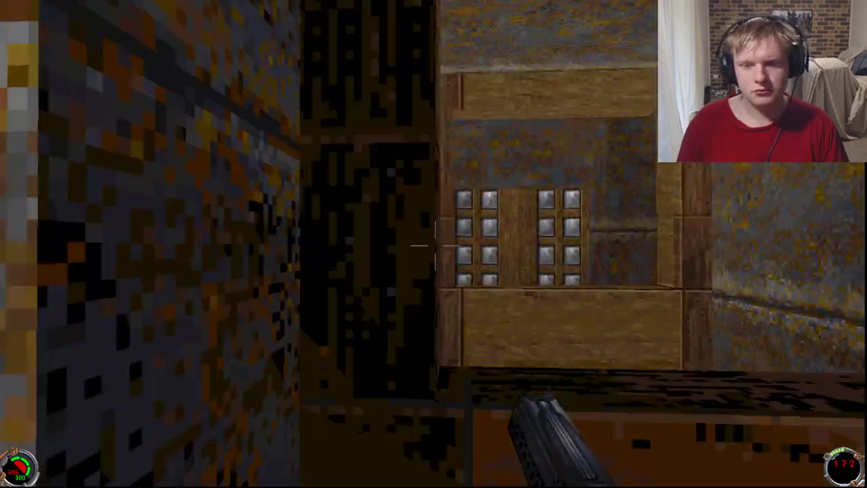
mouse_move(434, 243)
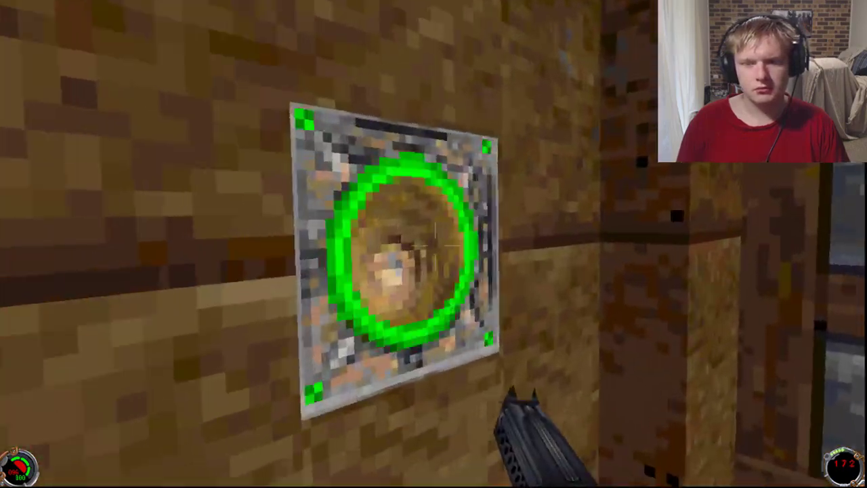
mouse_move(434, 244)
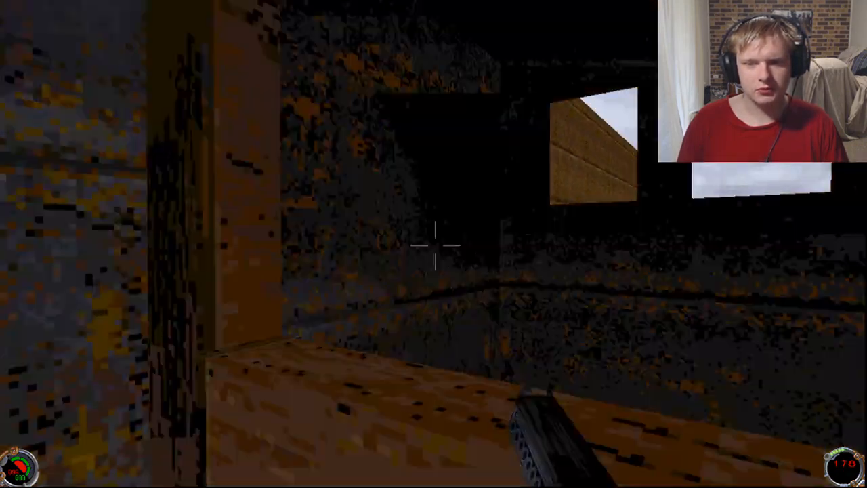
mouse_move(433, 244)
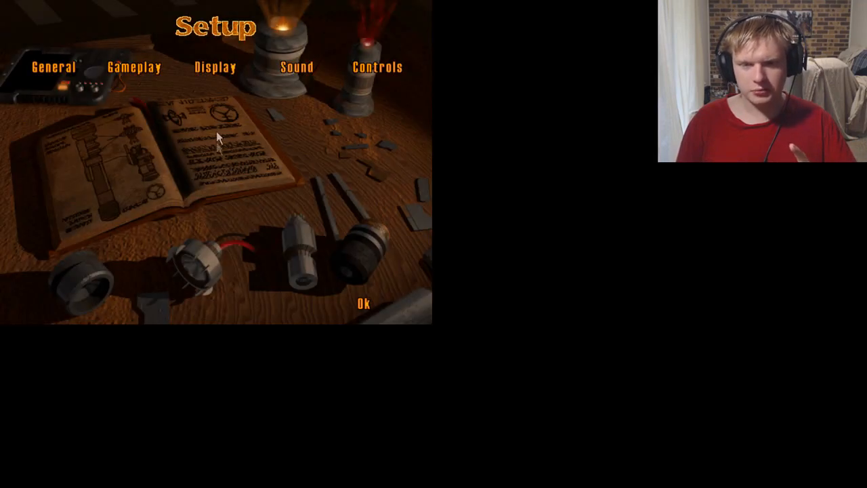
click(215, 66)
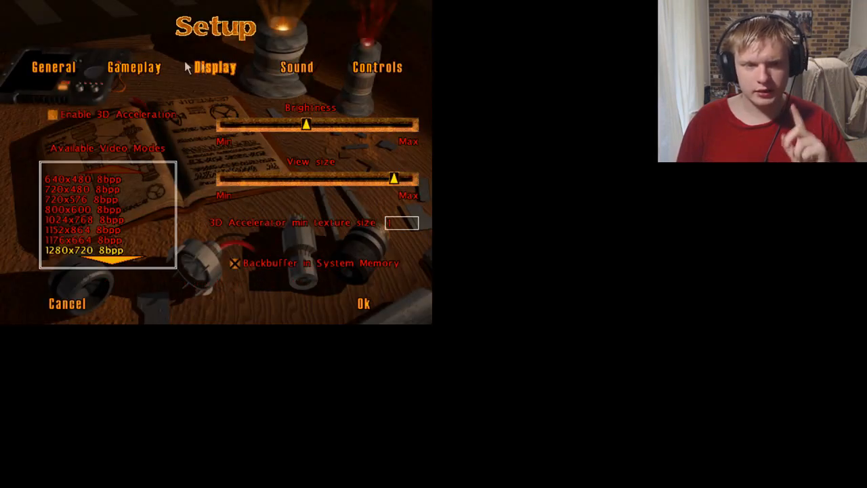
mouse_move(138, 122)
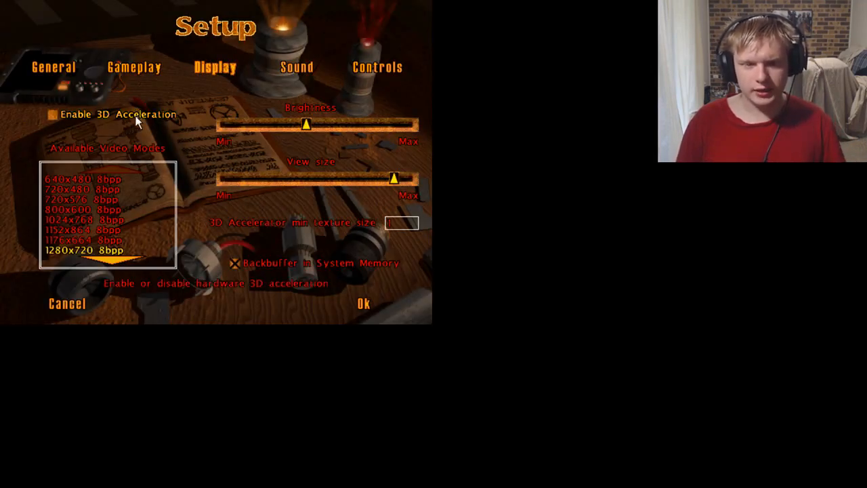
mouse_move(115, 252)
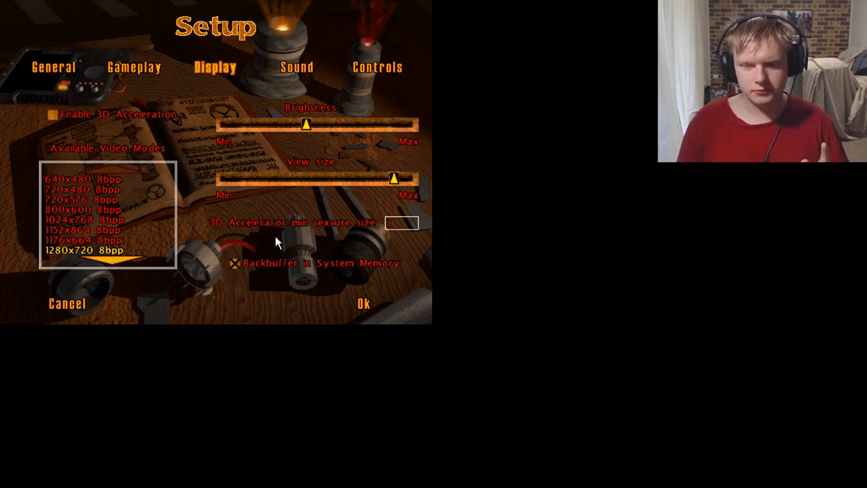
mouse_move(404, 175)
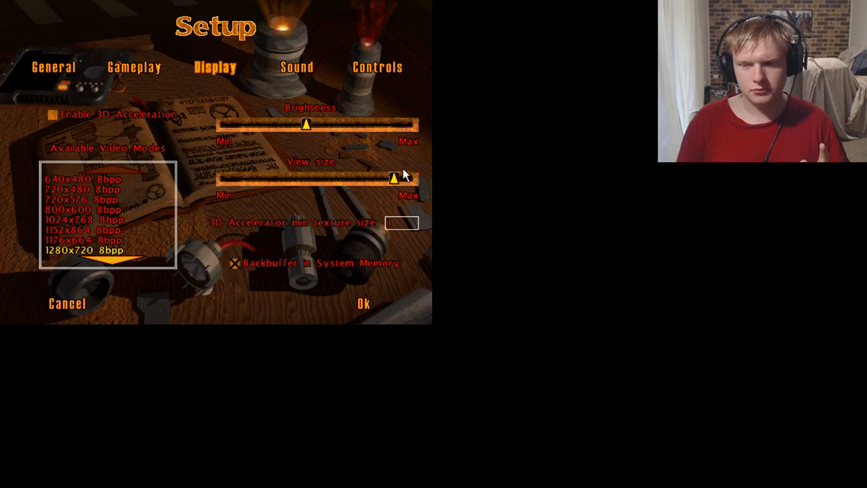
mouse_move(133, 265)
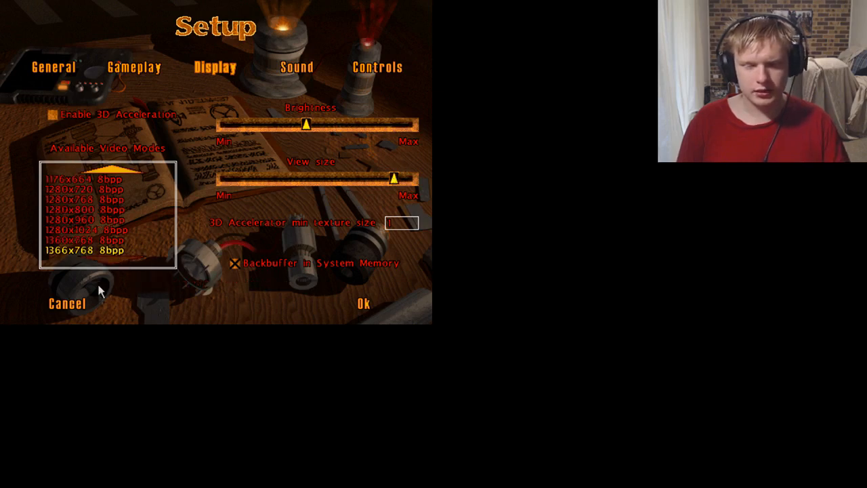
click(364, 303)
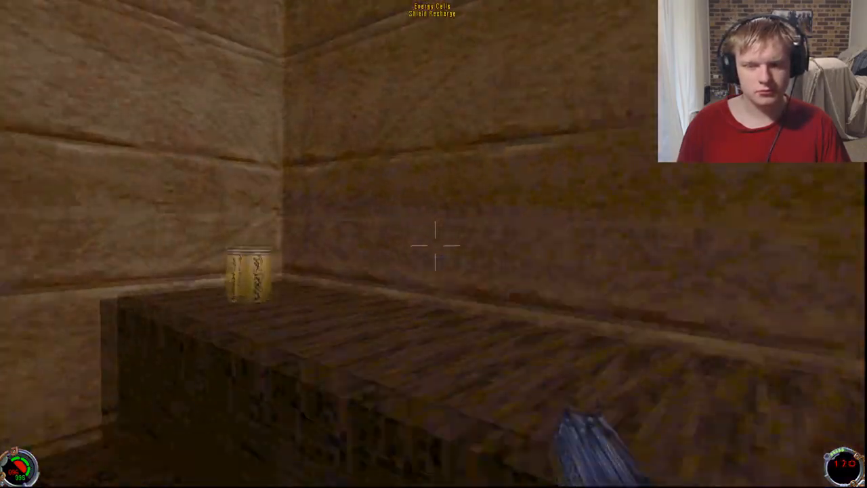
mouse_move(433, 244)
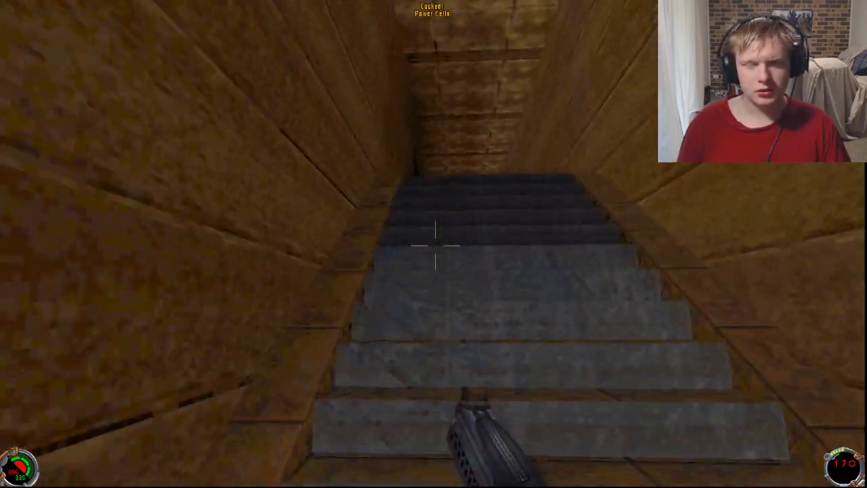
Step: Walk past the supply shelf down the long wooden corridor and open the panelled door
key(w)
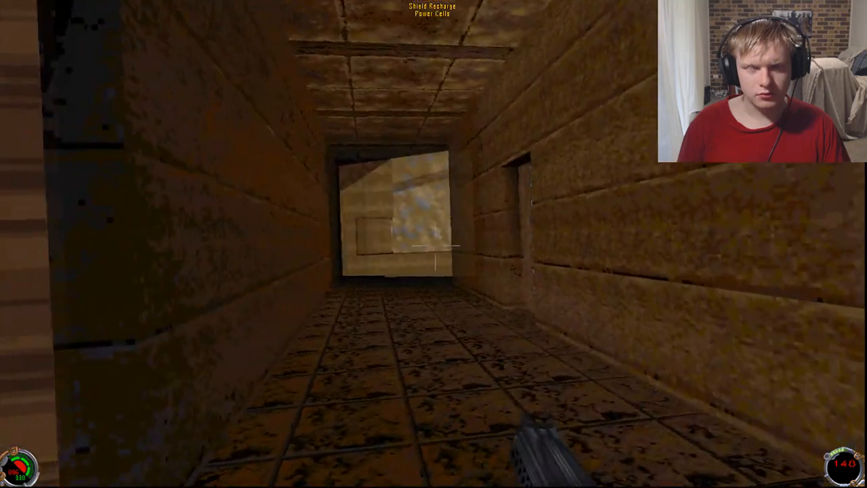
key(w)
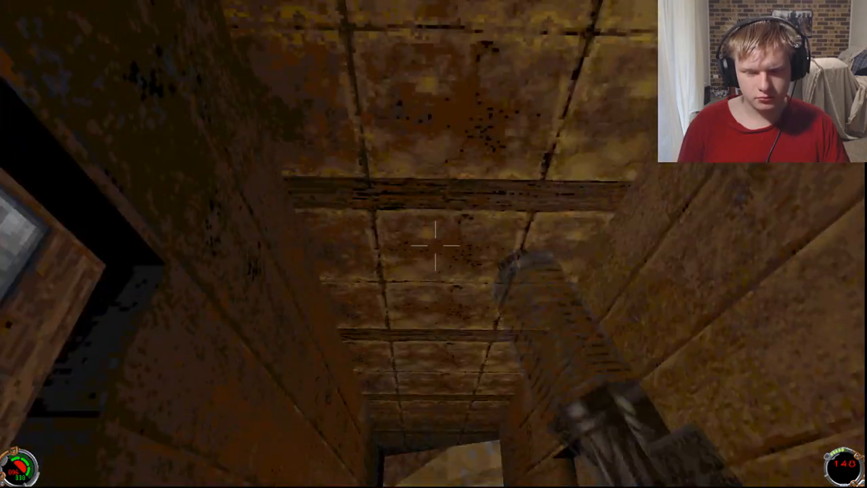
mouse_move(433, 244)
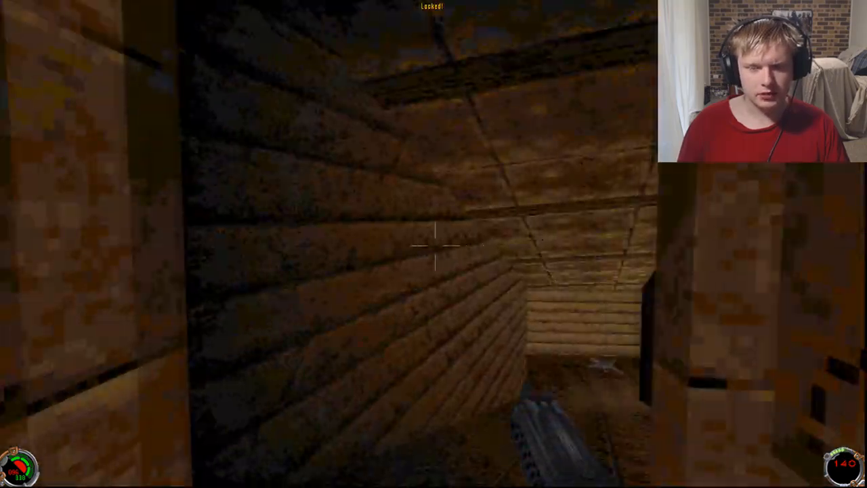
mouse_move(434, 244)
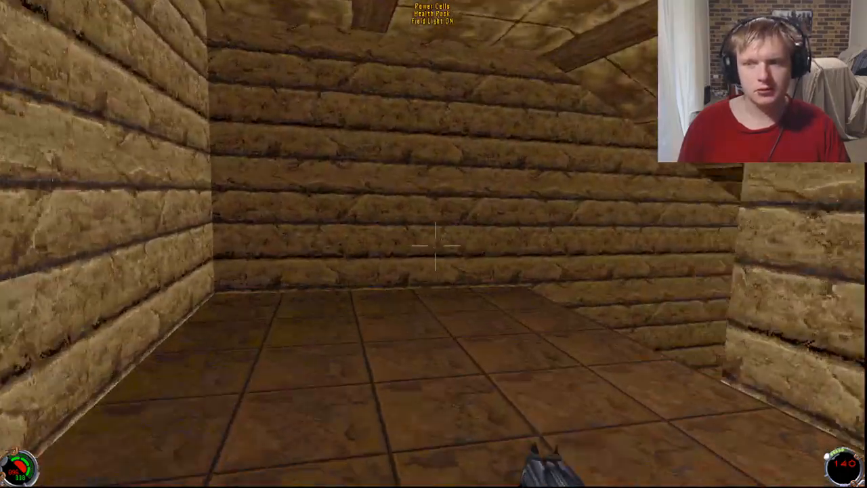
key(w)
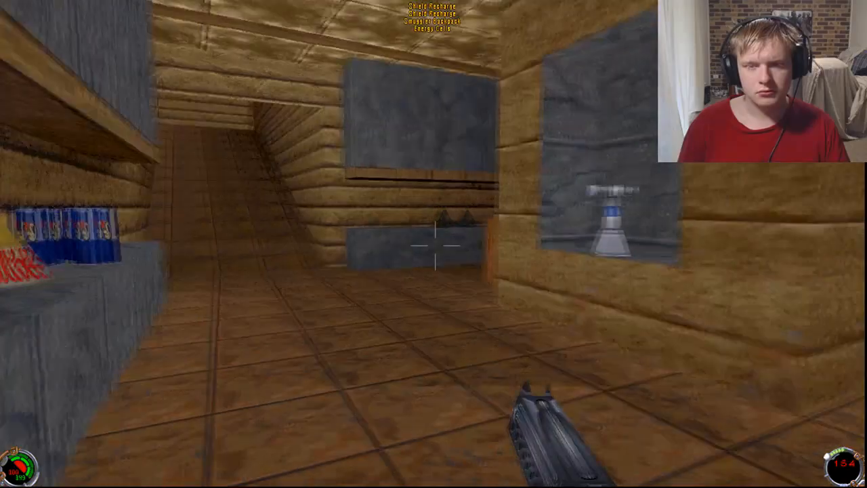
click(433, 244)
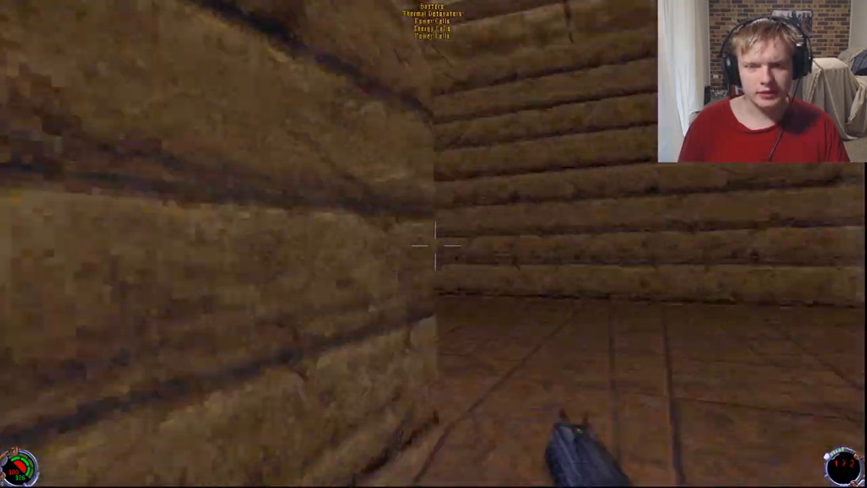
mouse_move(434, 244)
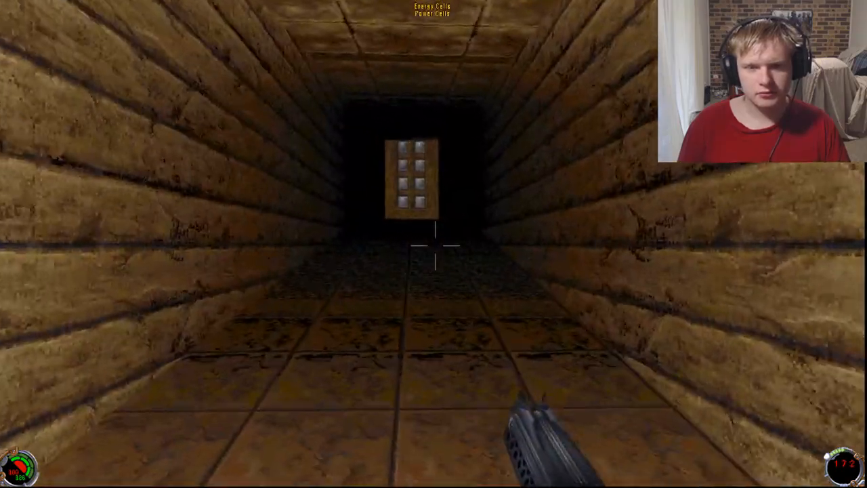
key(w)
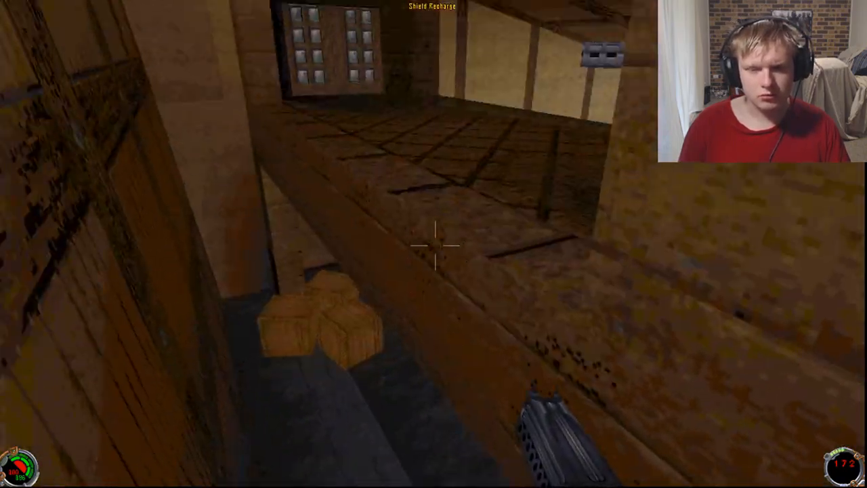
mouse_move(433, 244)
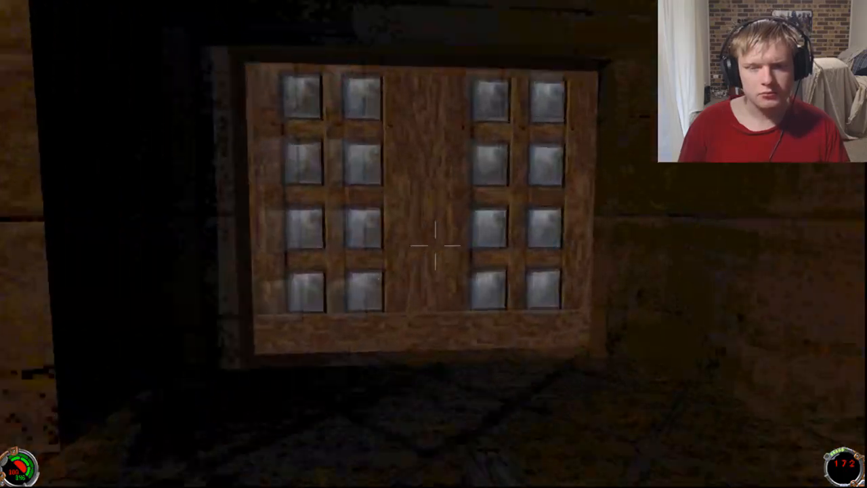
key(w)
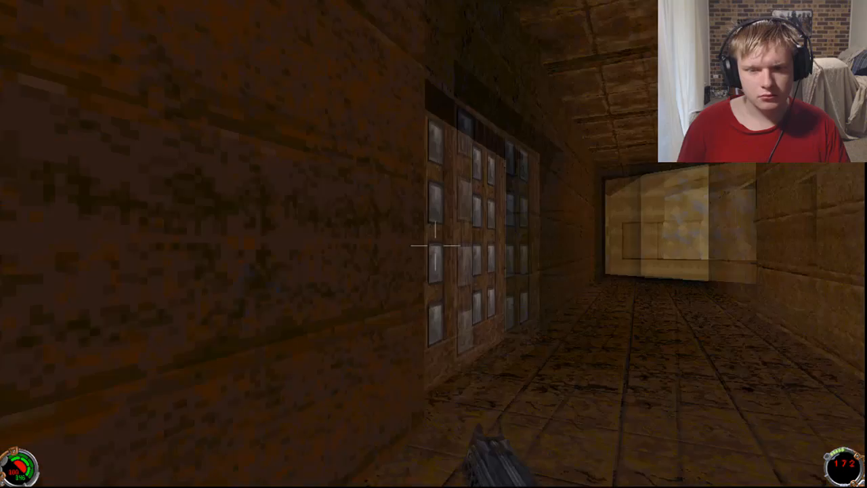
mouse_move(433, 244)
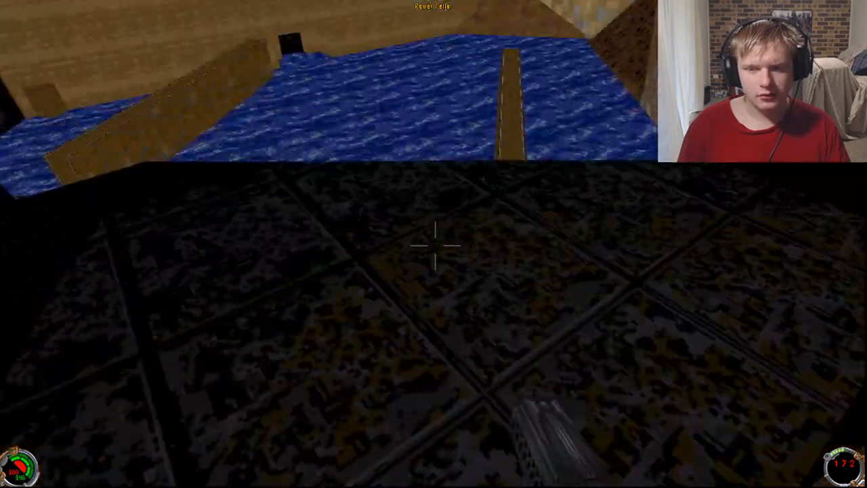
mouse_move(434, 244)
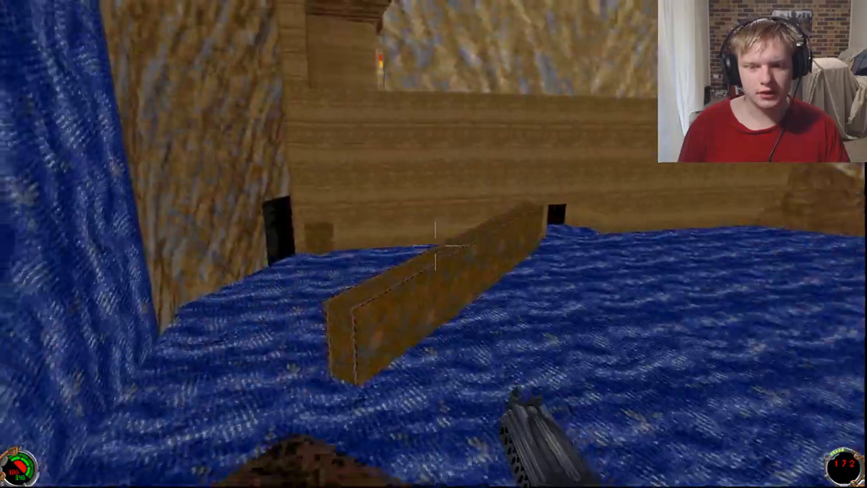
mouse_move(434, 244)
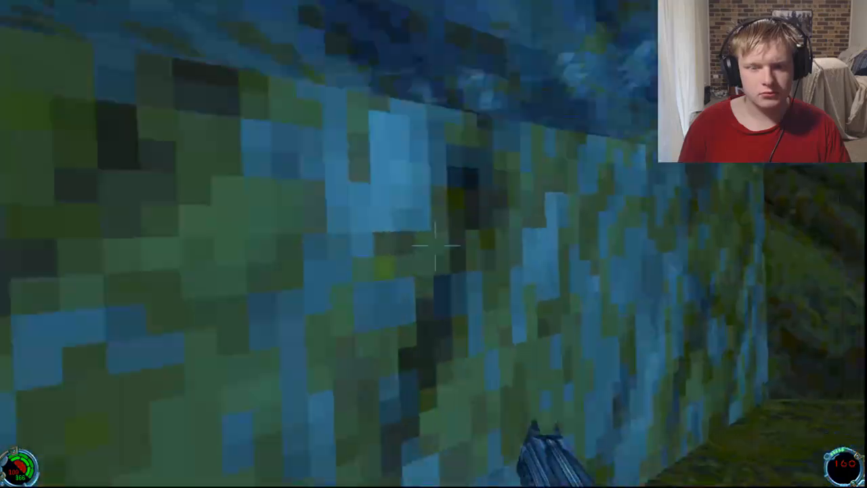
mouse_move(434, 244)
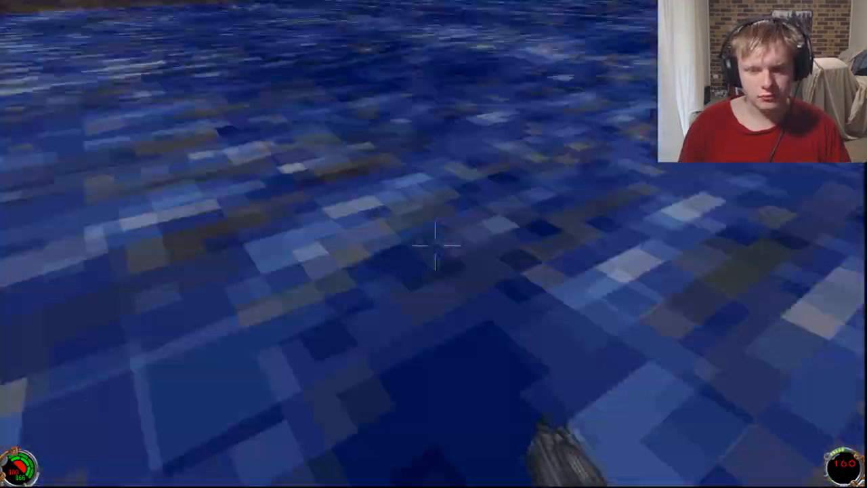
mouse_move(434, 244)
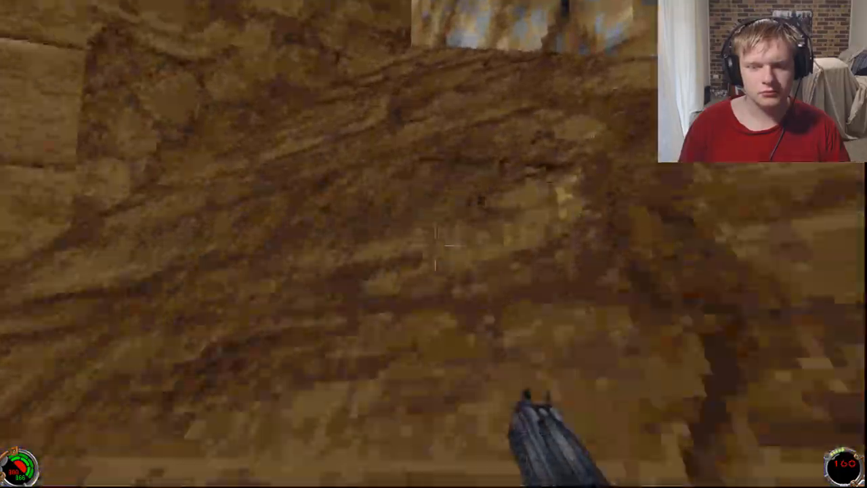
mouse_move(433, 244)
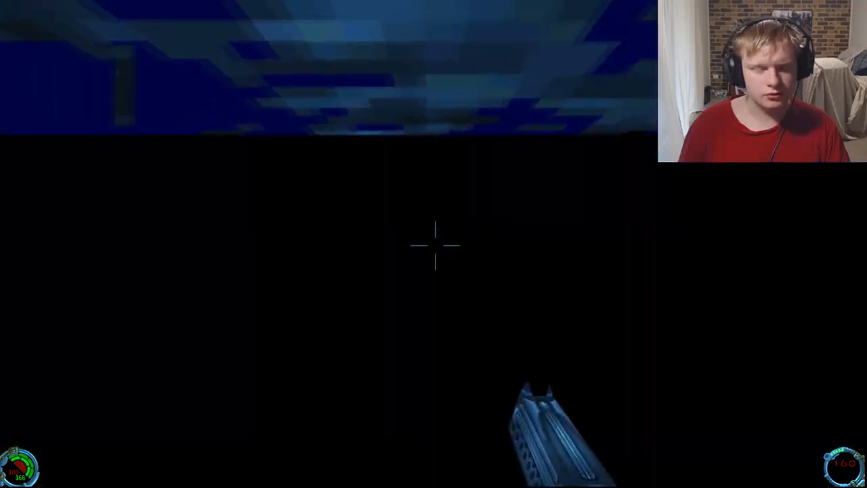
Step: Swim through the flooded chamber beside the submerged wooden ledge
key(f)
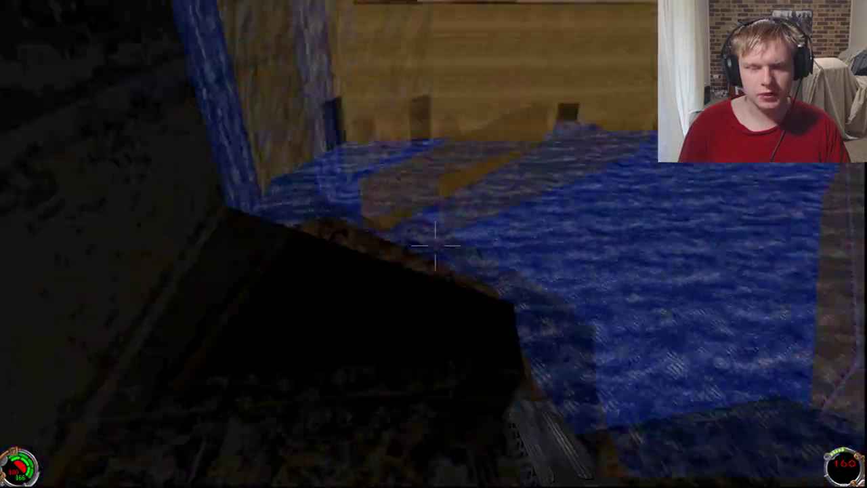
mouse_move(433, 244)
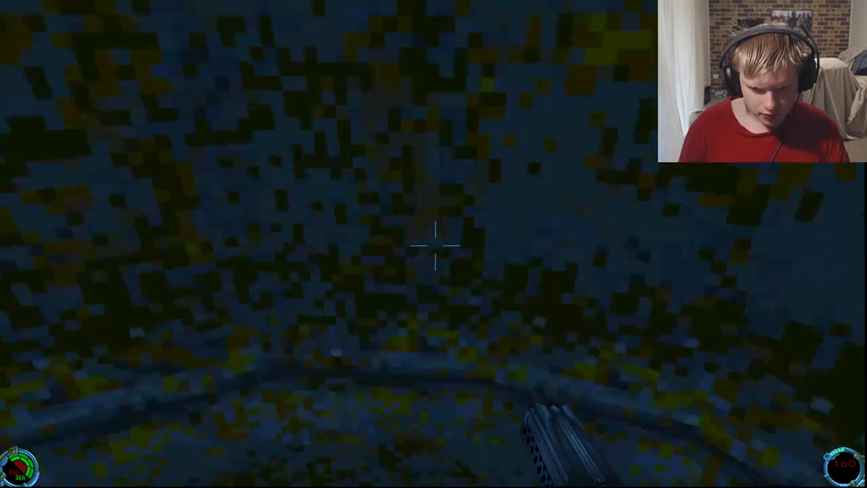
mouse_move(433, 244)
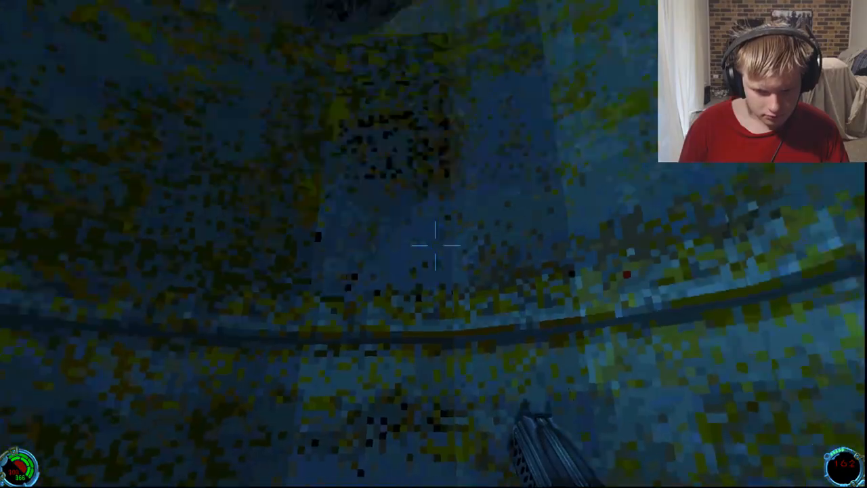
mouse_move(433, 244)
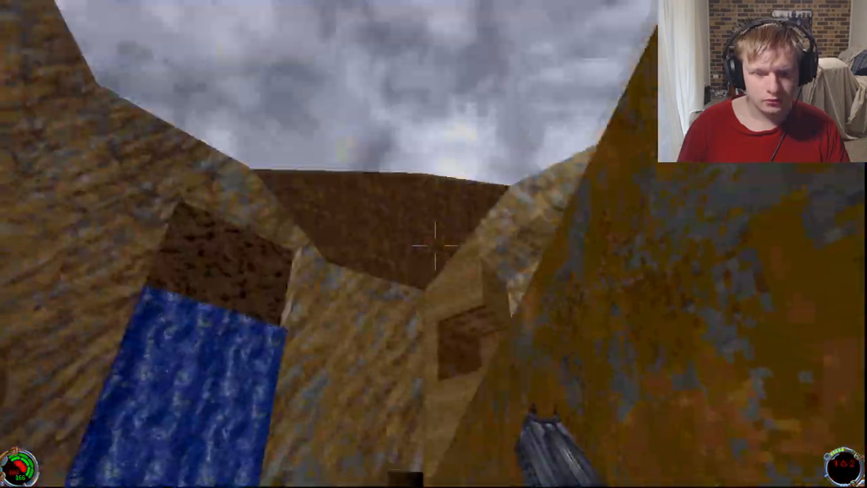
mouse_move(433, 244)
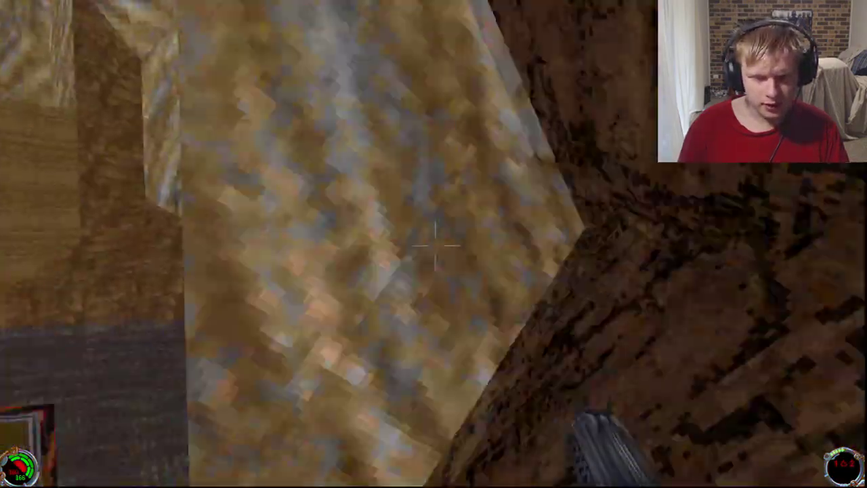
mouse_move(434, 244)
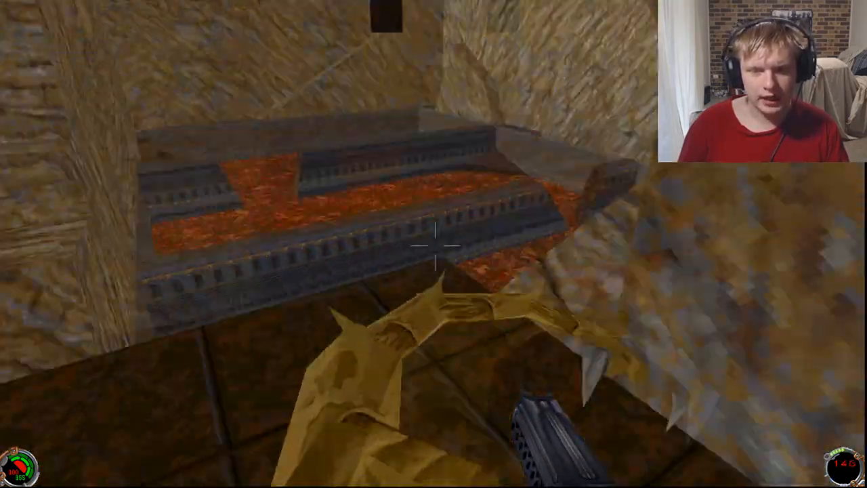
mouse_move(433, 244)
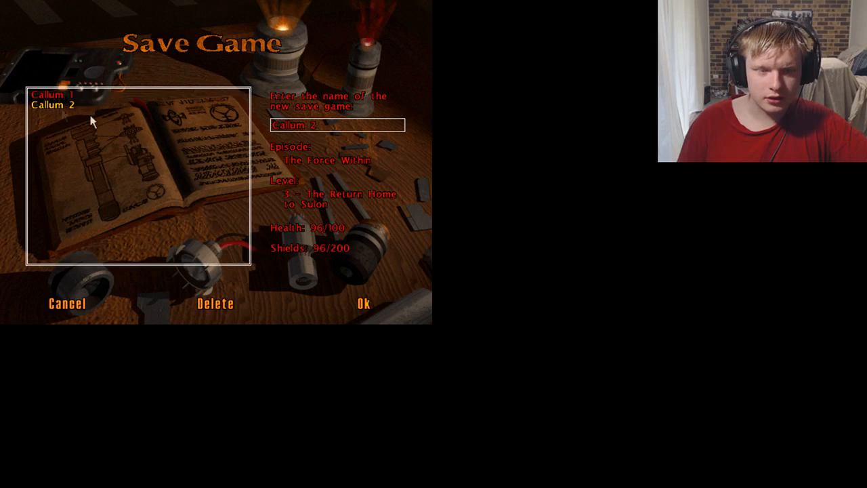
Step: Save into the second slot and confirm overwriting the existing save file
click(363, 304)
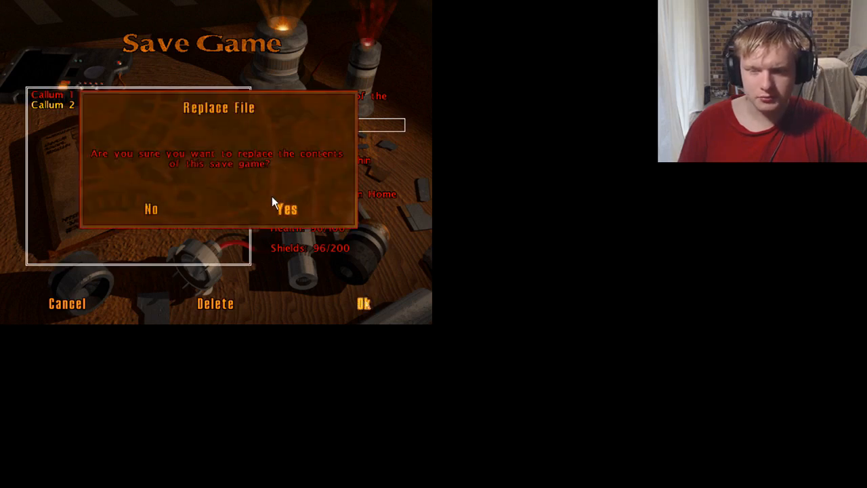
click(286, 208)
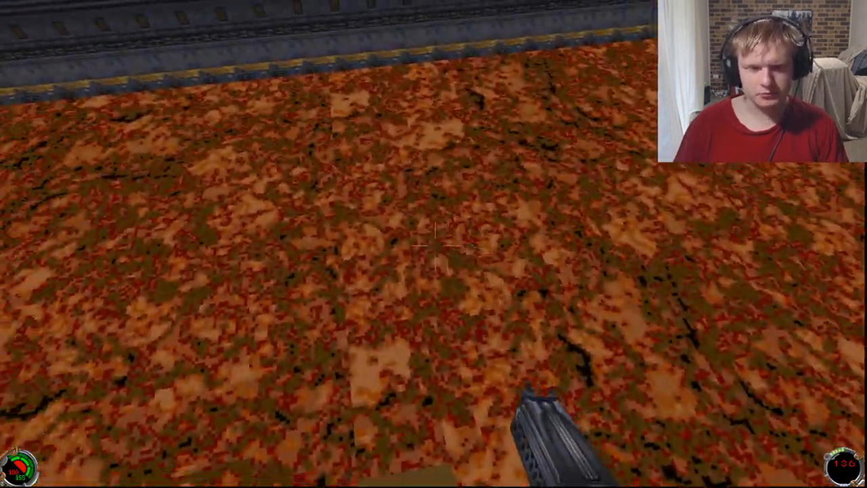
mouse_move(434, 244)
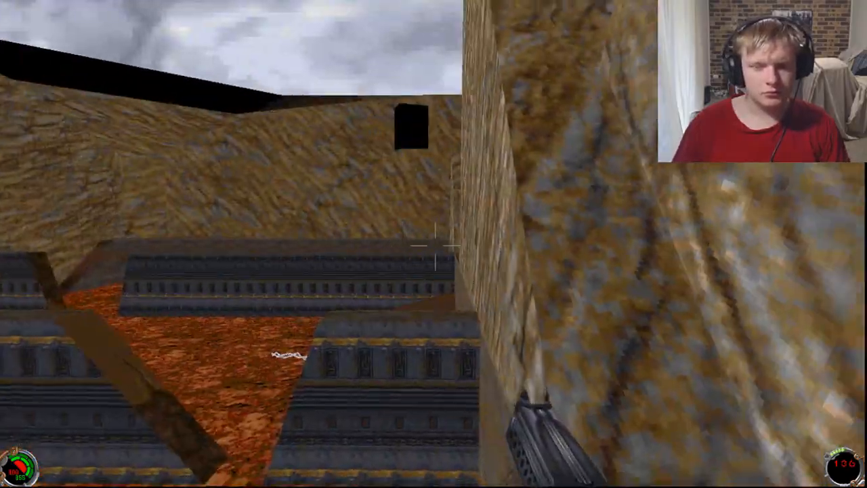
mouse_move(434, 244)
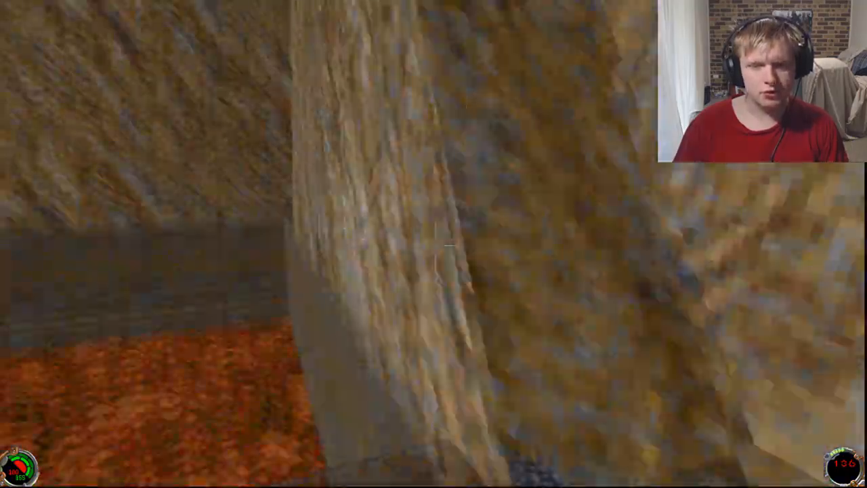
mouse_move(433, 244)
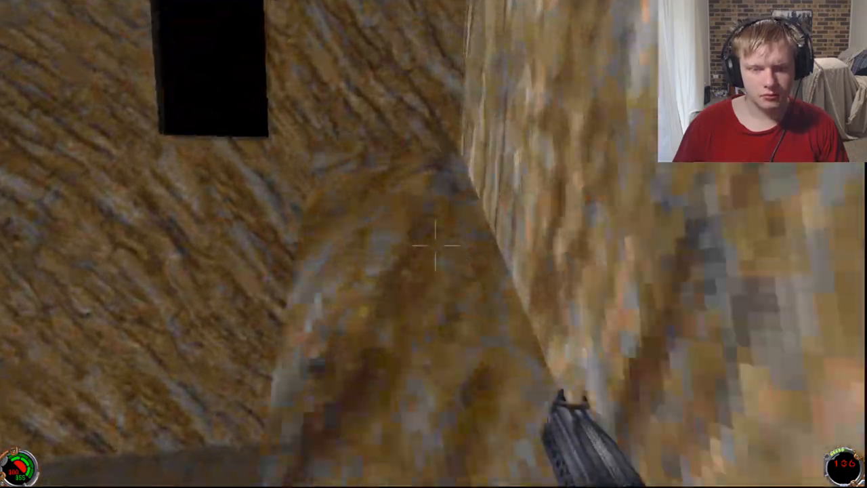
mouse_move(433, 244)
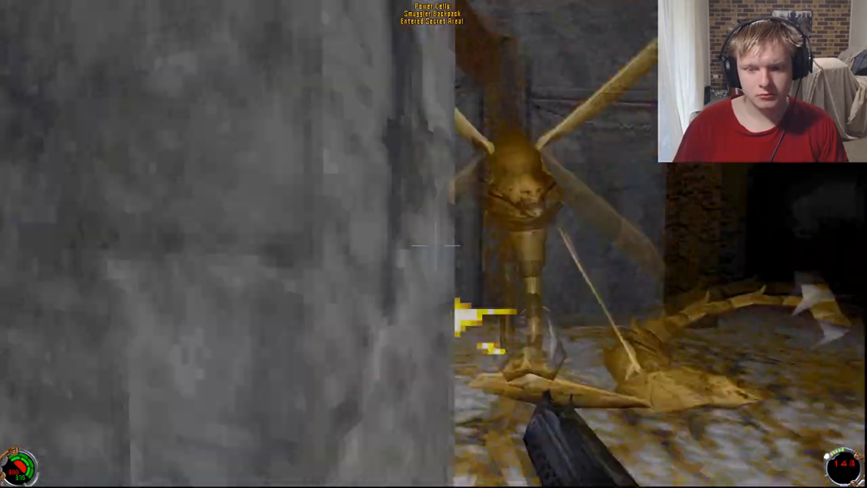
mouse_move(434, 244)
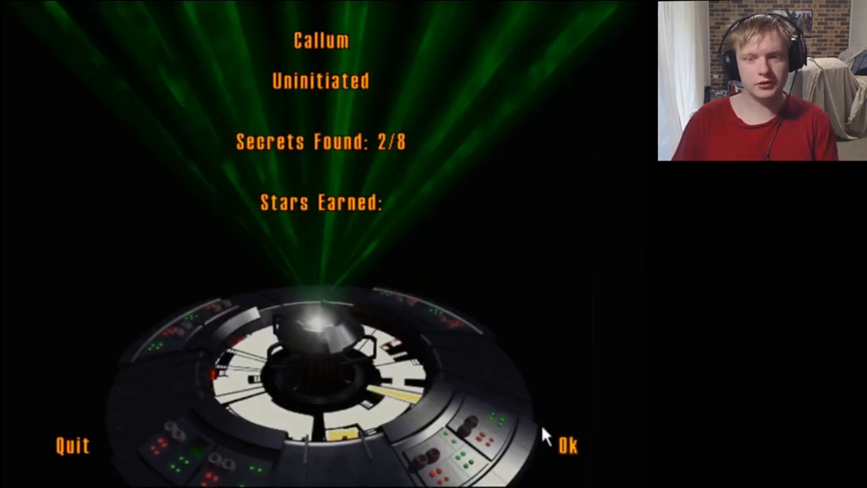
Step: Accept the level stats showing Secrets Found 2/8 to start the cutscene
click(566, 446)
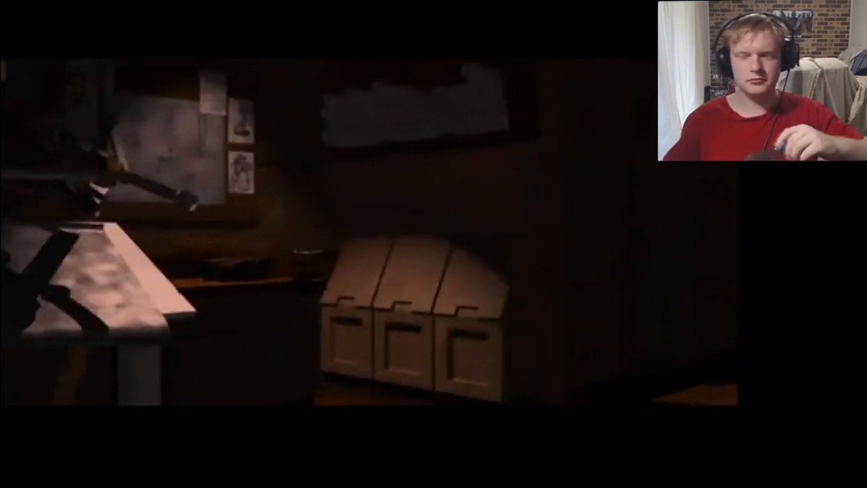